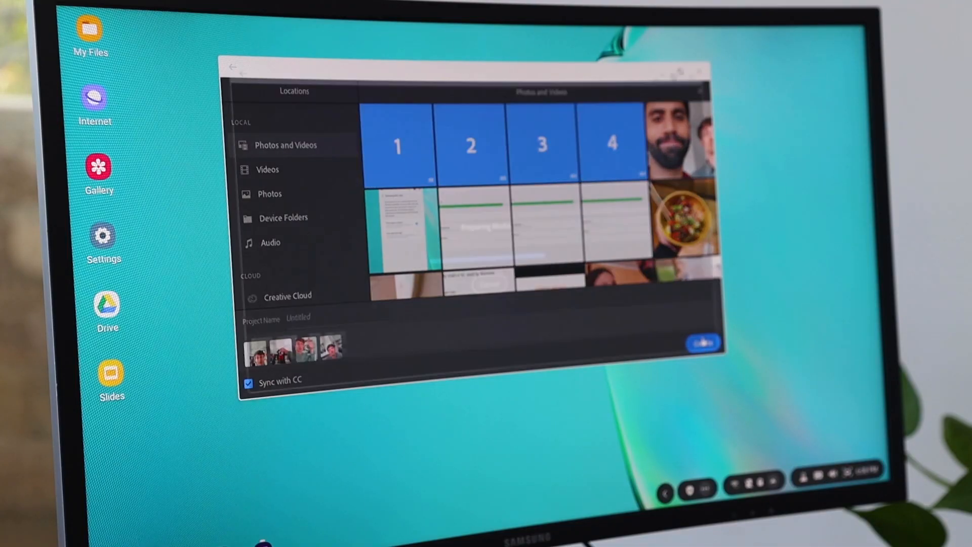
# Create the new Premiere Rush project from the four selected clips under Photos and Videos.
pyautogui.click(700, 342)
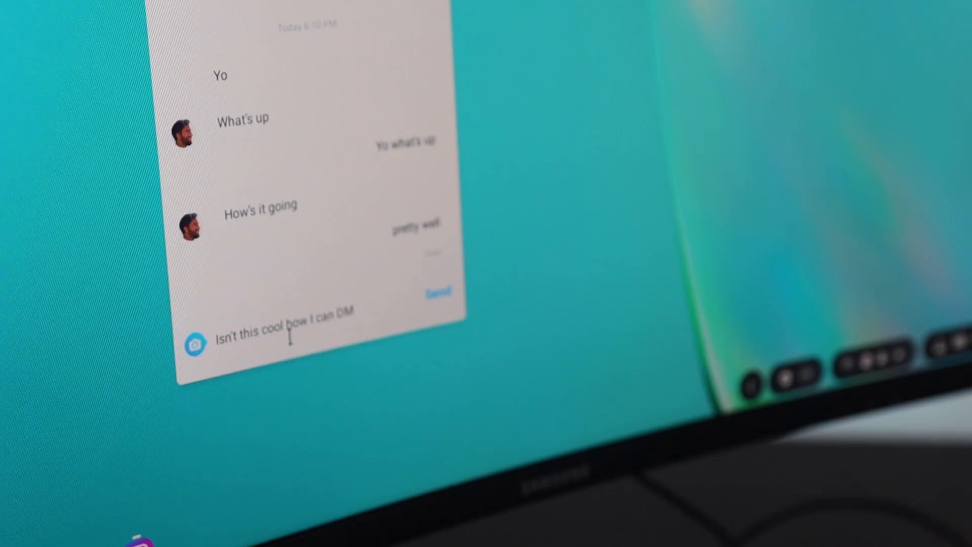
# Type 'on a DM' into the Instagram reply draft, leaving it unsent.
pyautogui.write('on a DM')
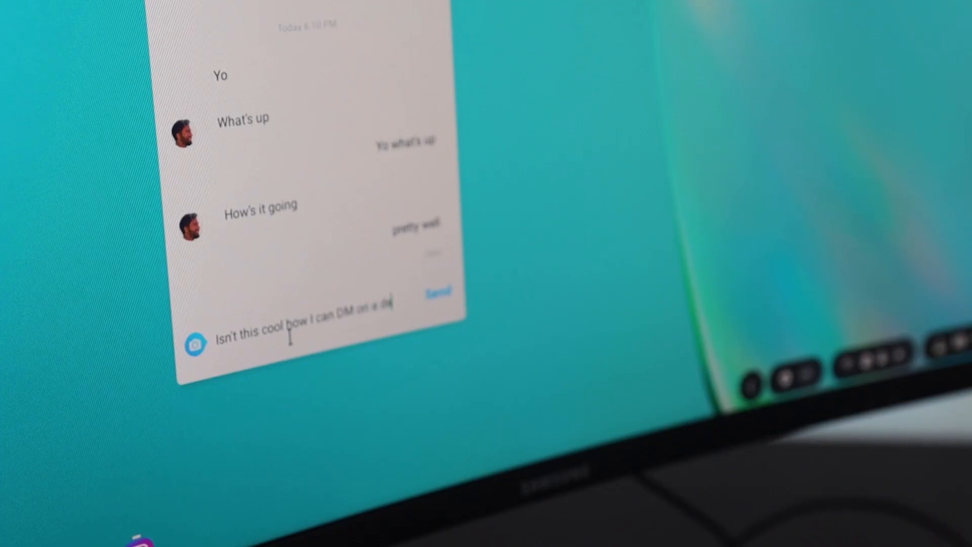